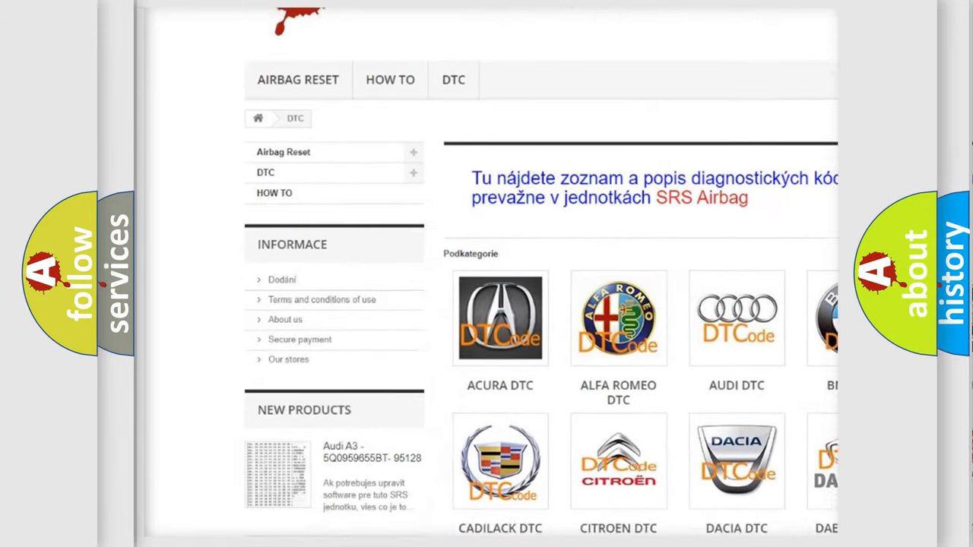
{"action": "scroll", "scroll_direction": "down", "scroll_amount": 3}
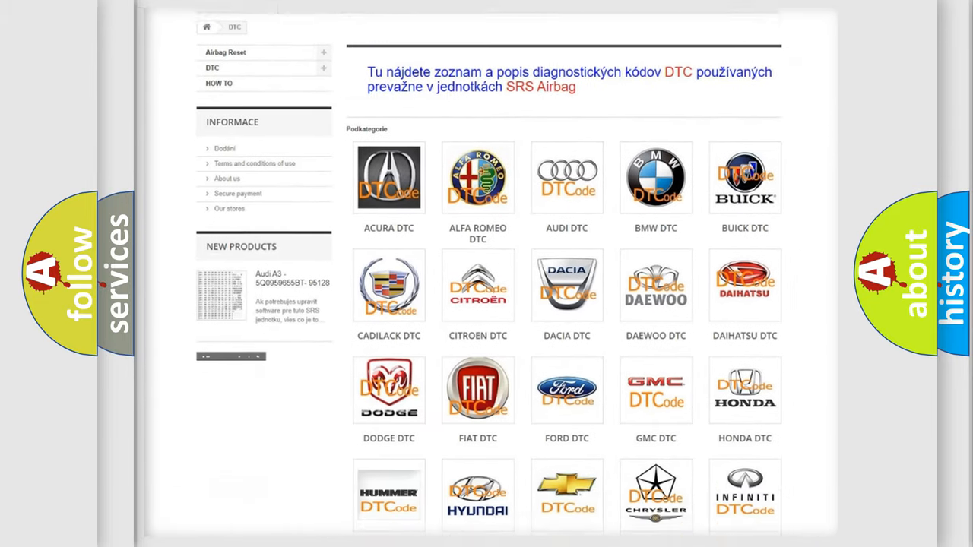
{"action": "scroll", "scroll_direction": "down", "scroll_amount": 3}
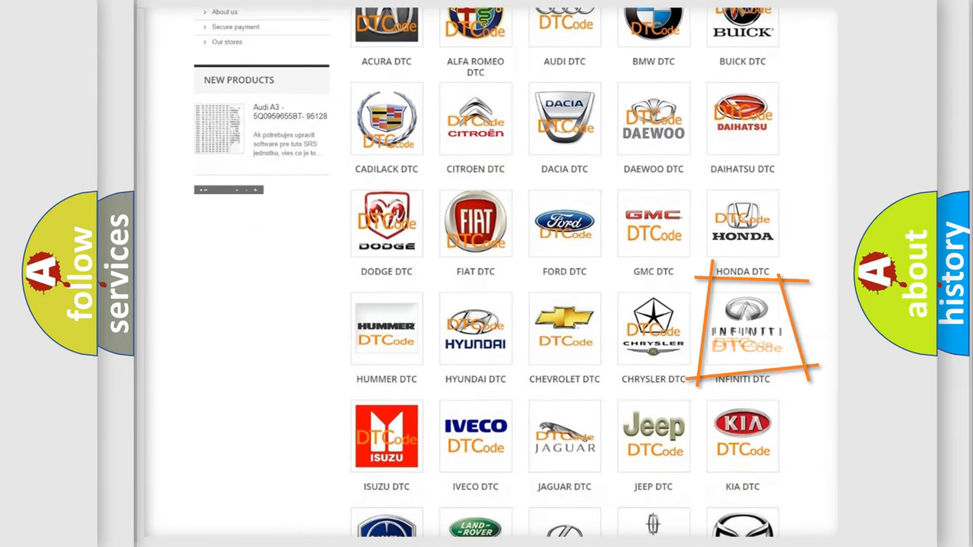